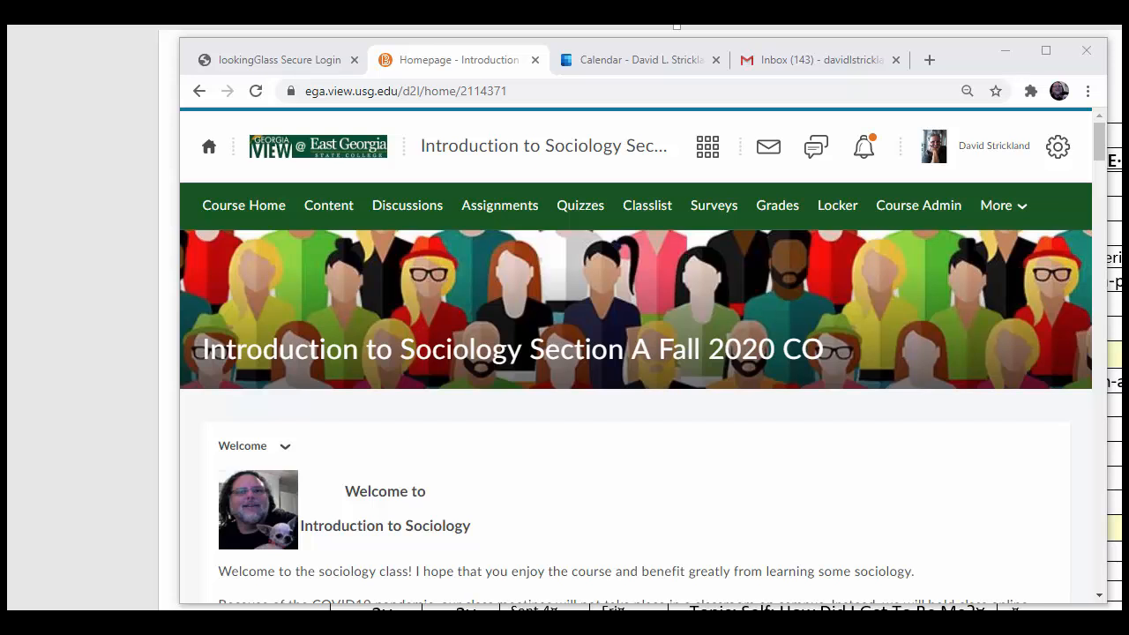
mouse_move(768, 146)
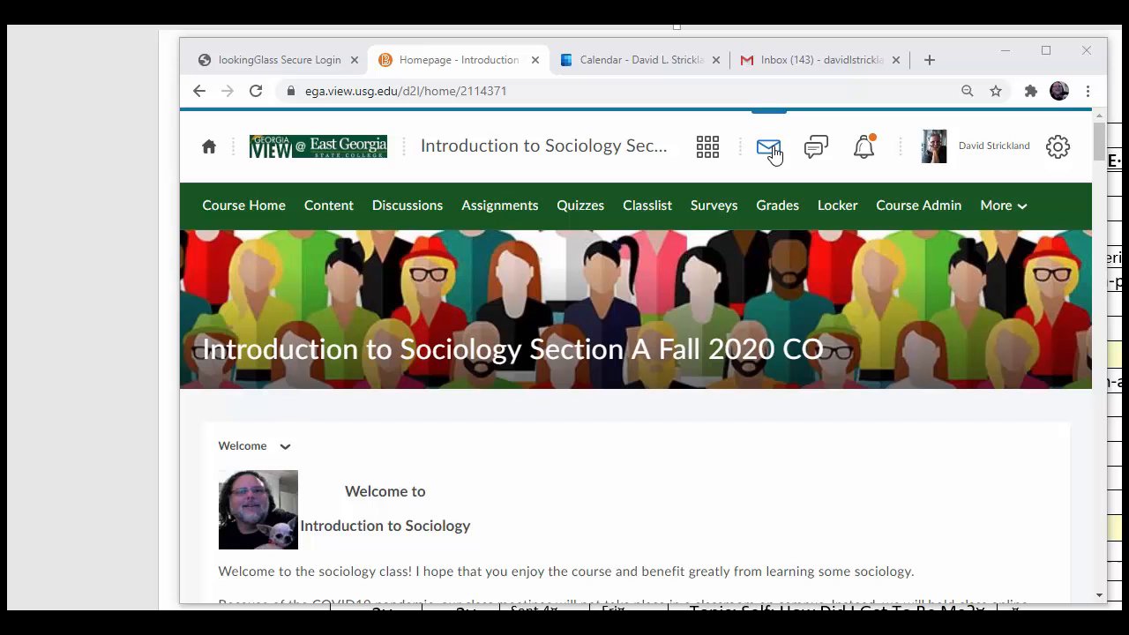
mouse_move(769, 148)
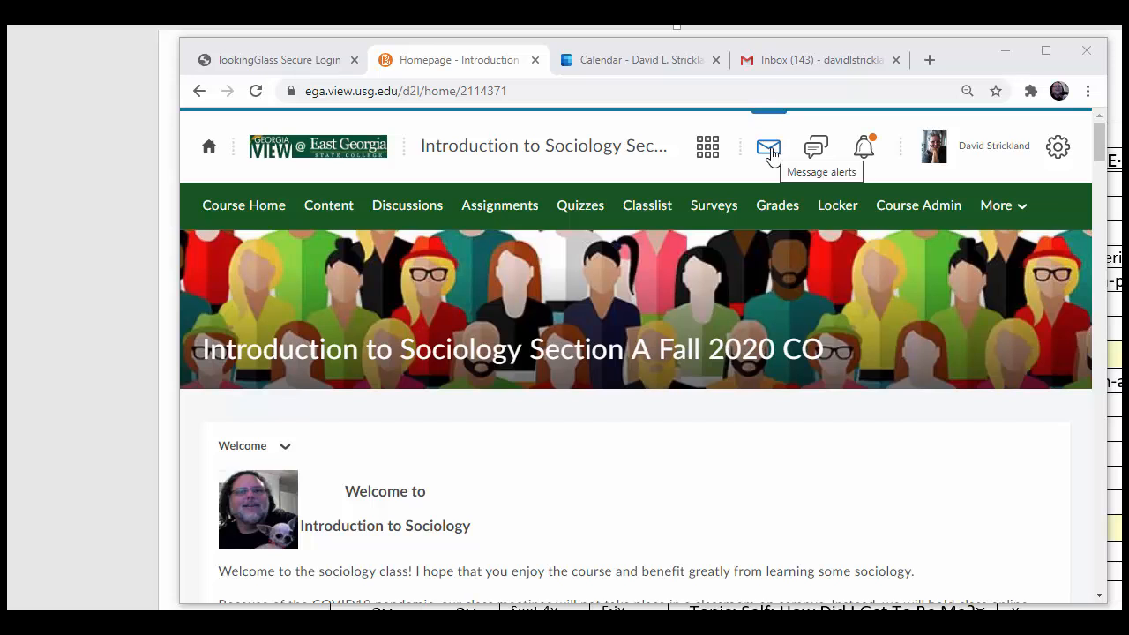
mouse_move(774, 158)
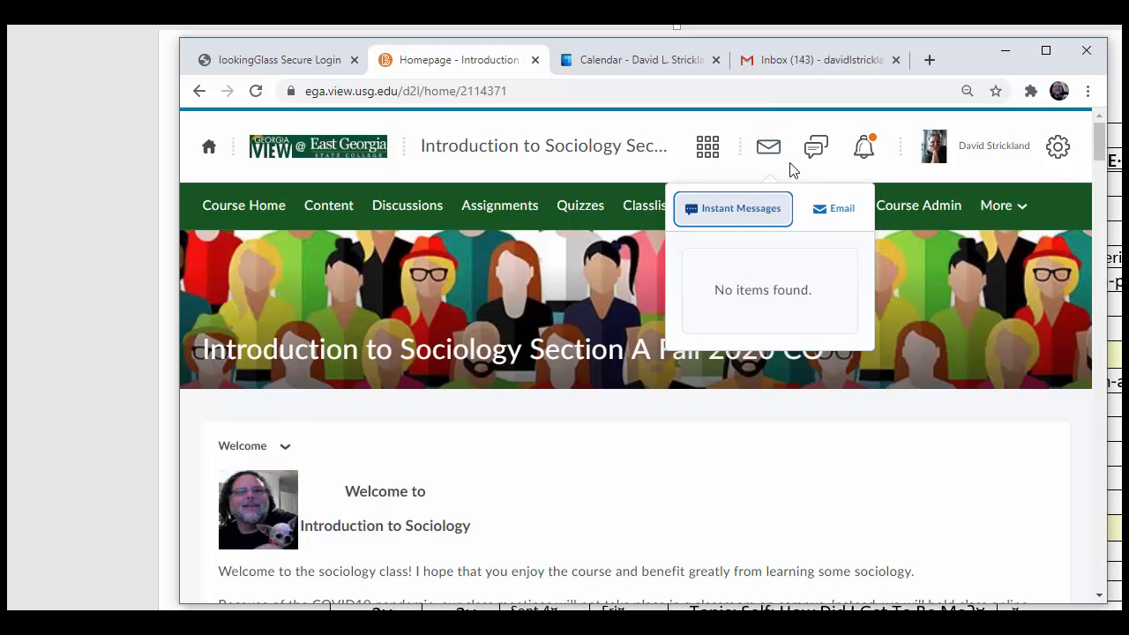
mouse_move(836, 208)
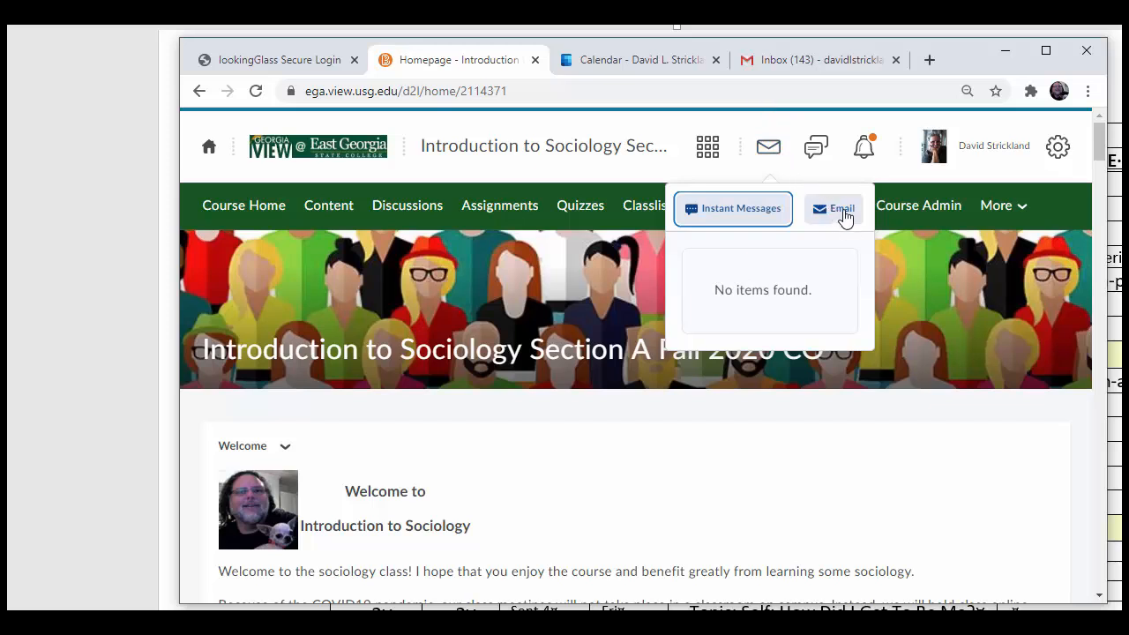
Go to the Introduction to Sociology course email inbox from the Message alerts Email entry.
left_click(832, 208)
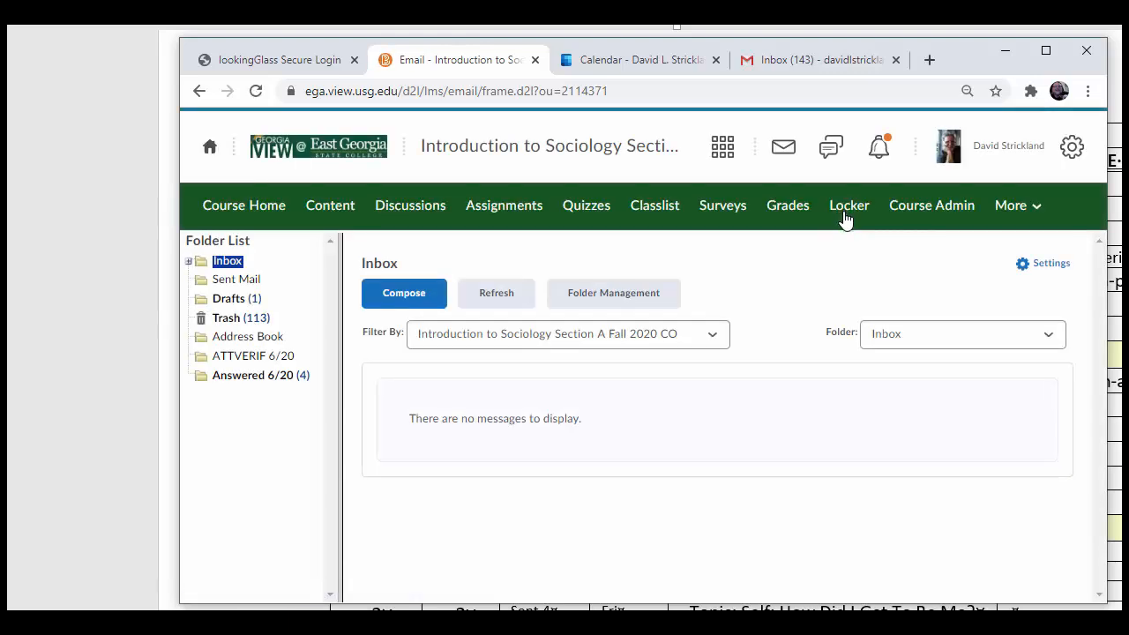
mouse_move(448, 500)
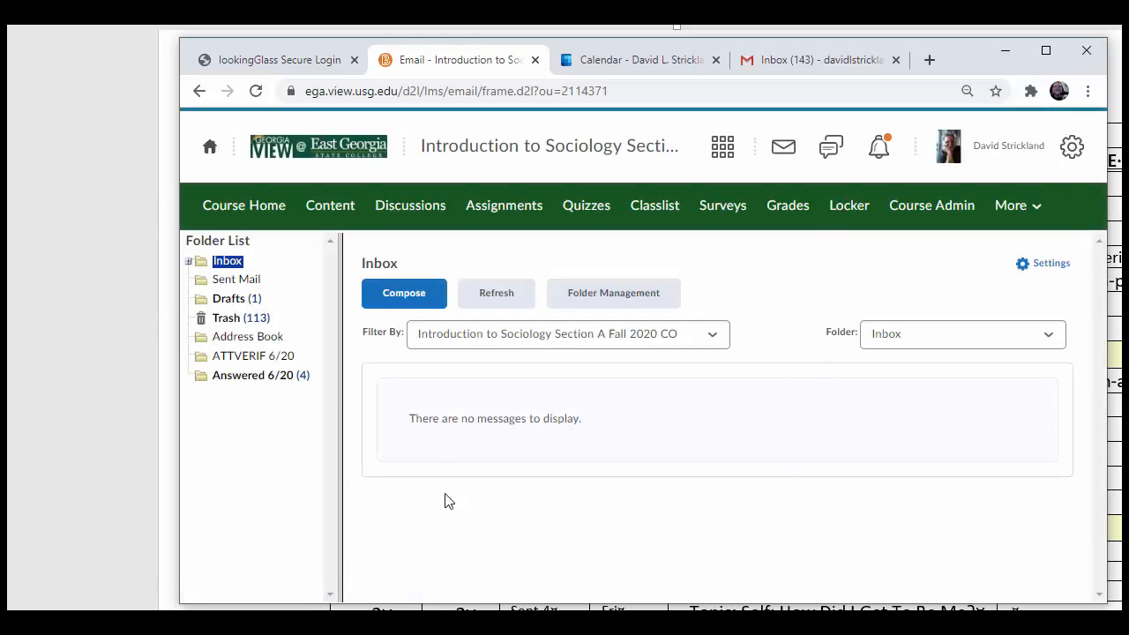
mouse_move(369, 414)
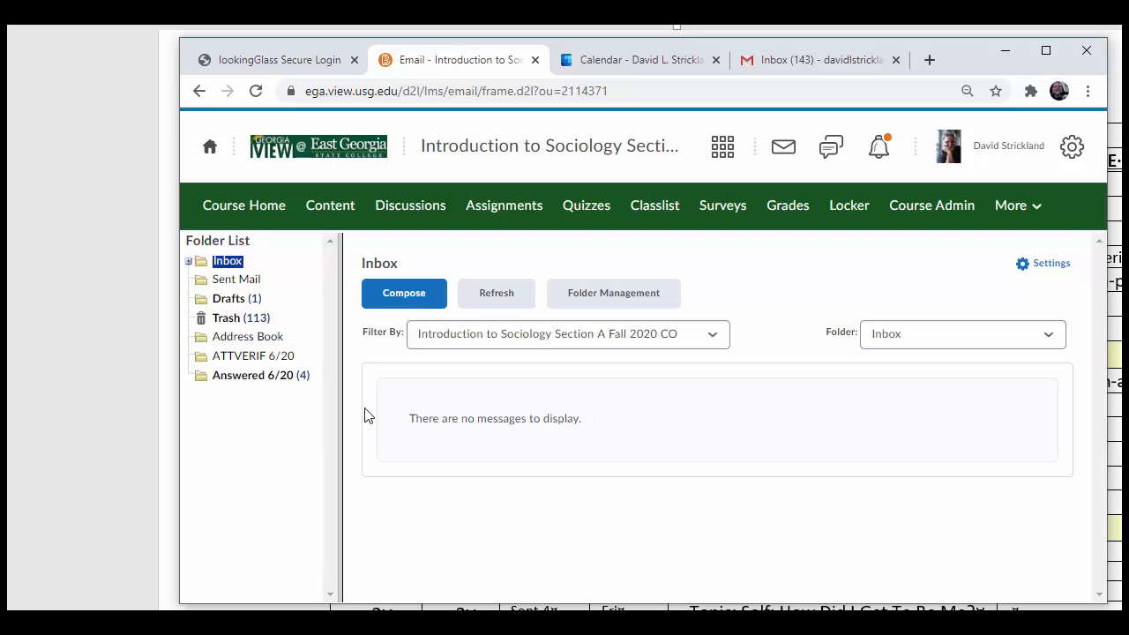
mouse_move(603, 422)
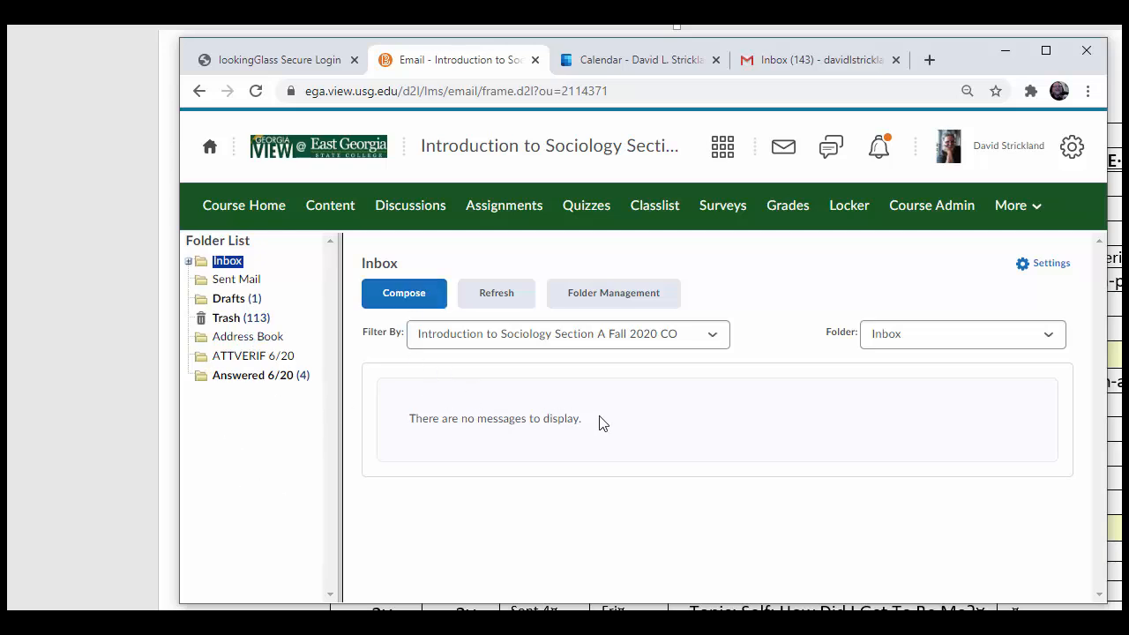
mouse_move(689, 438)
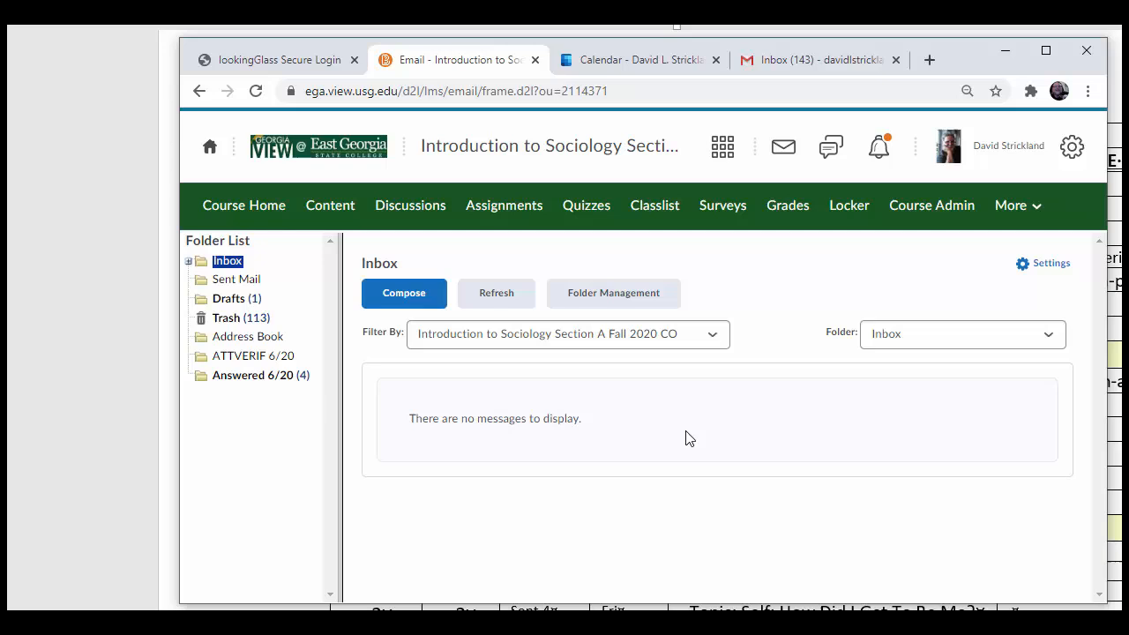
mouse_move(1051, 268)
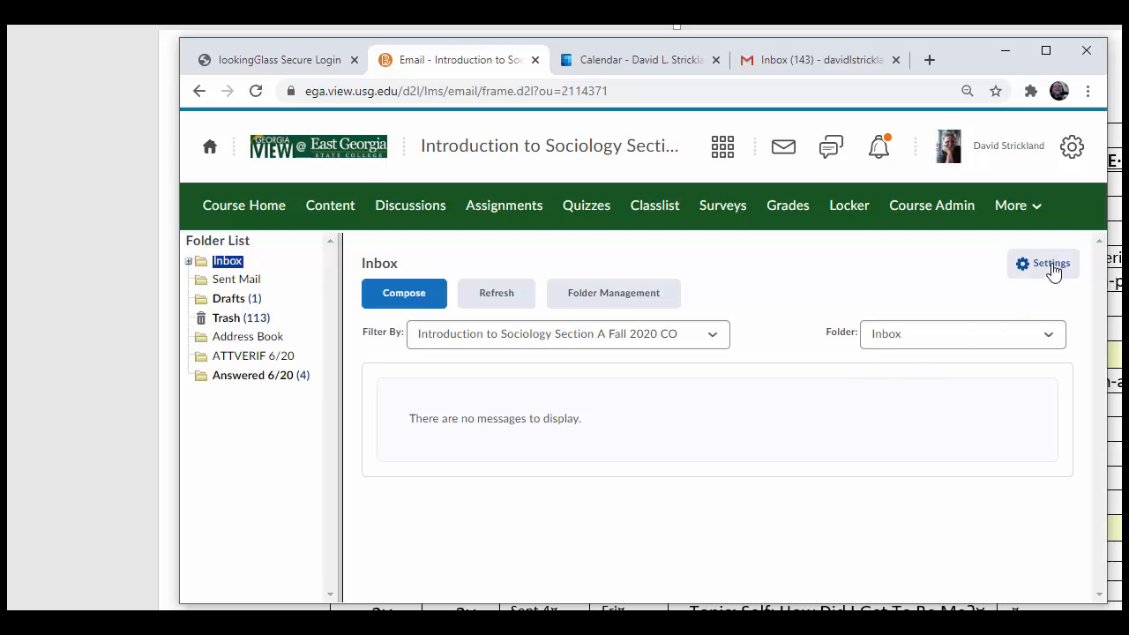
Go to Email Settings from the inbox toolbar.
left_click(1042, 265)
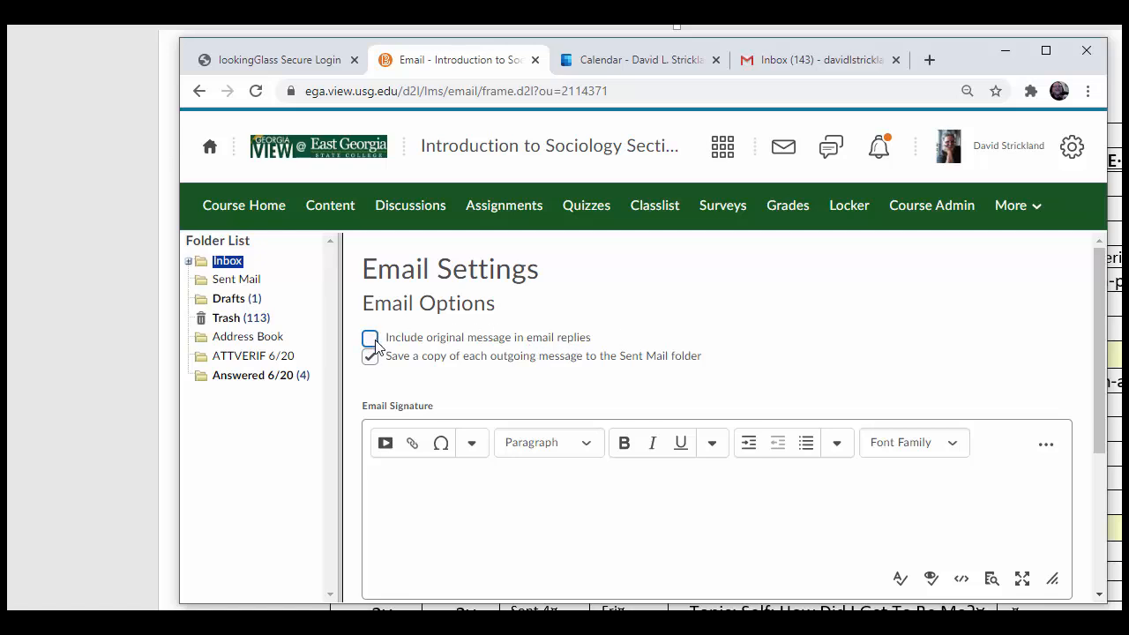
Enable 'Include original message in email replies' under Email Options.
left_click(371, 338)
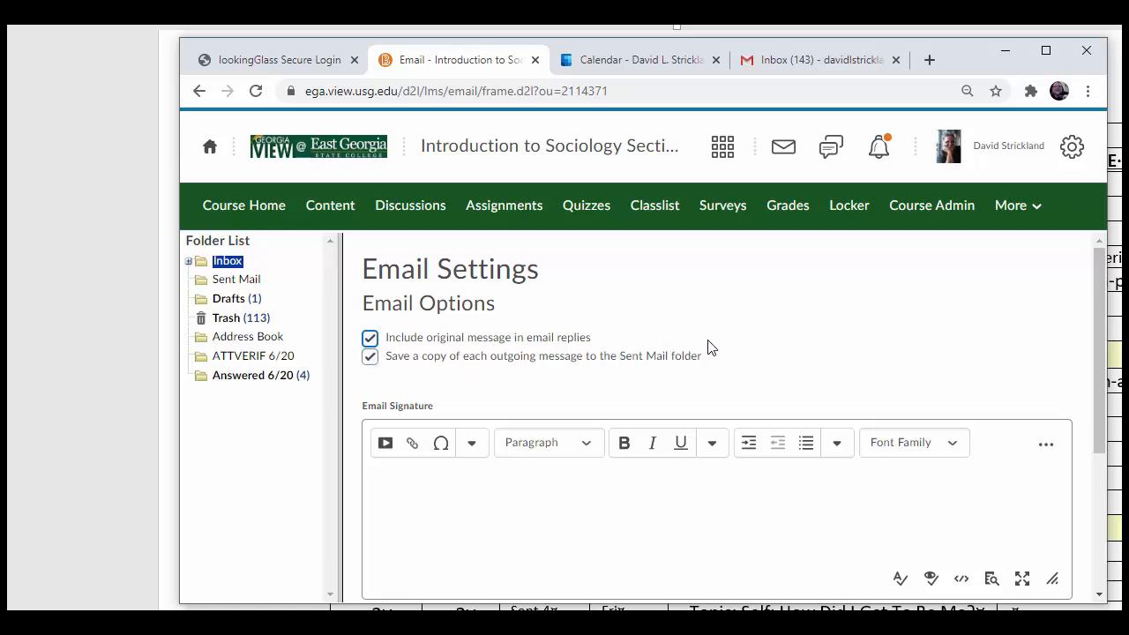
mouse_move(748, 349)
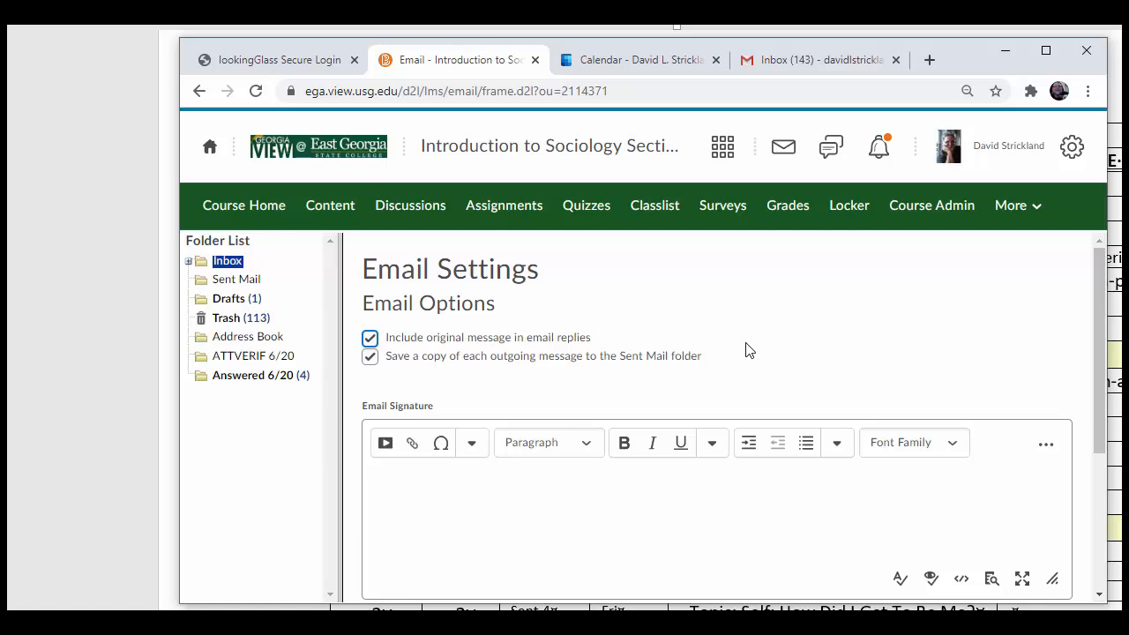
mouse_move(768, 343)
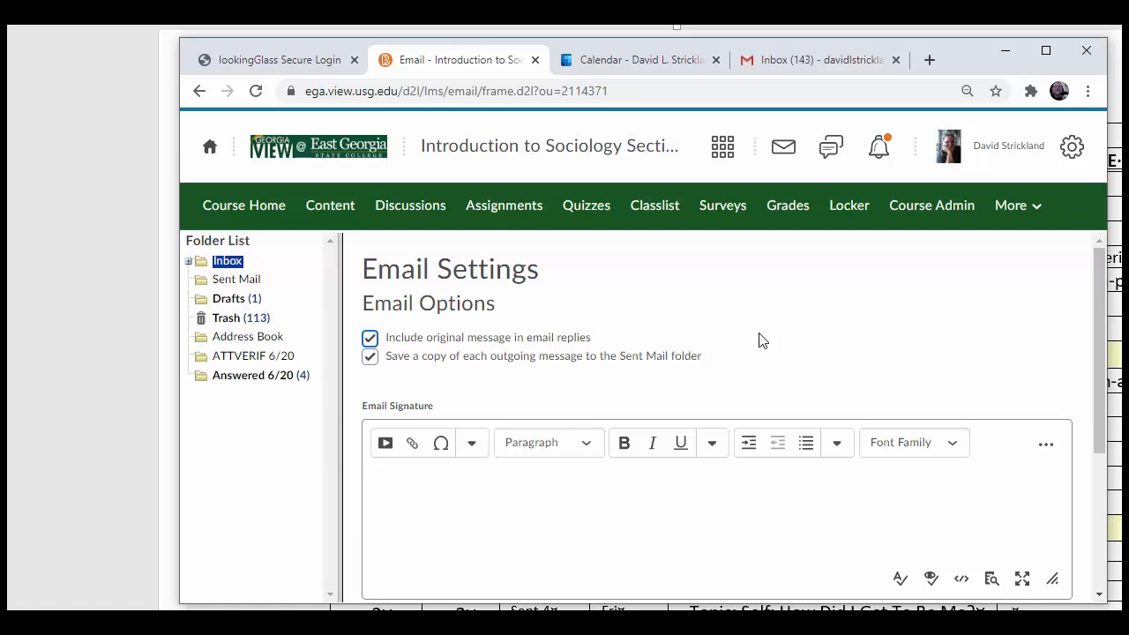
mouse_move(848, 343)
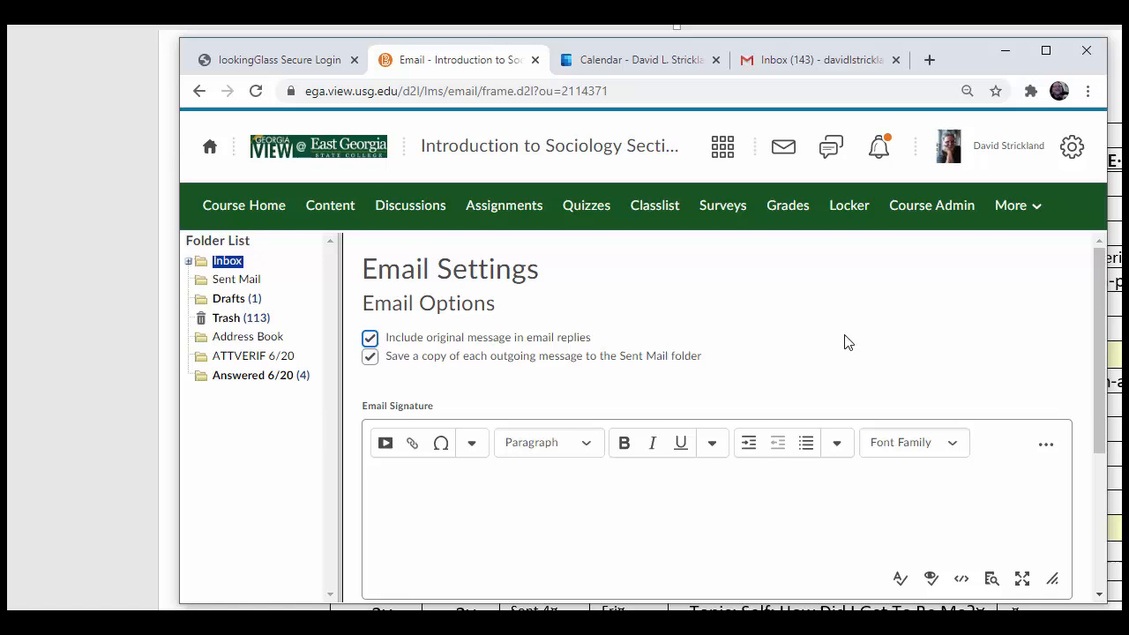
Save the email settings and return to the course email inbox.
scroll("down", 3)
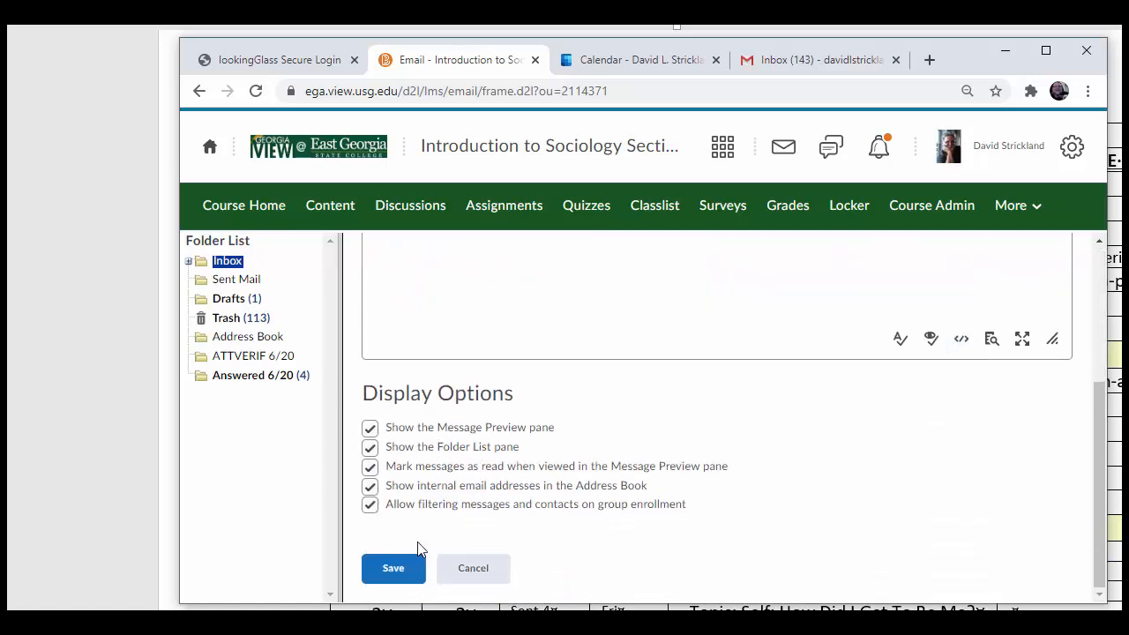
left_click(392, 568)
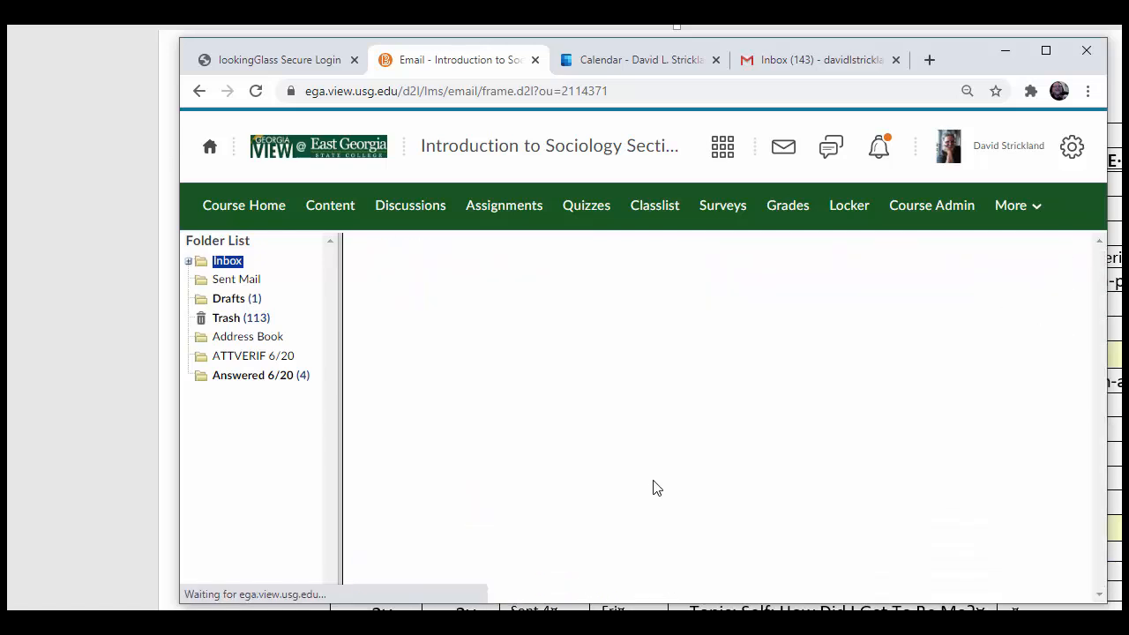
left_click(228, 261)
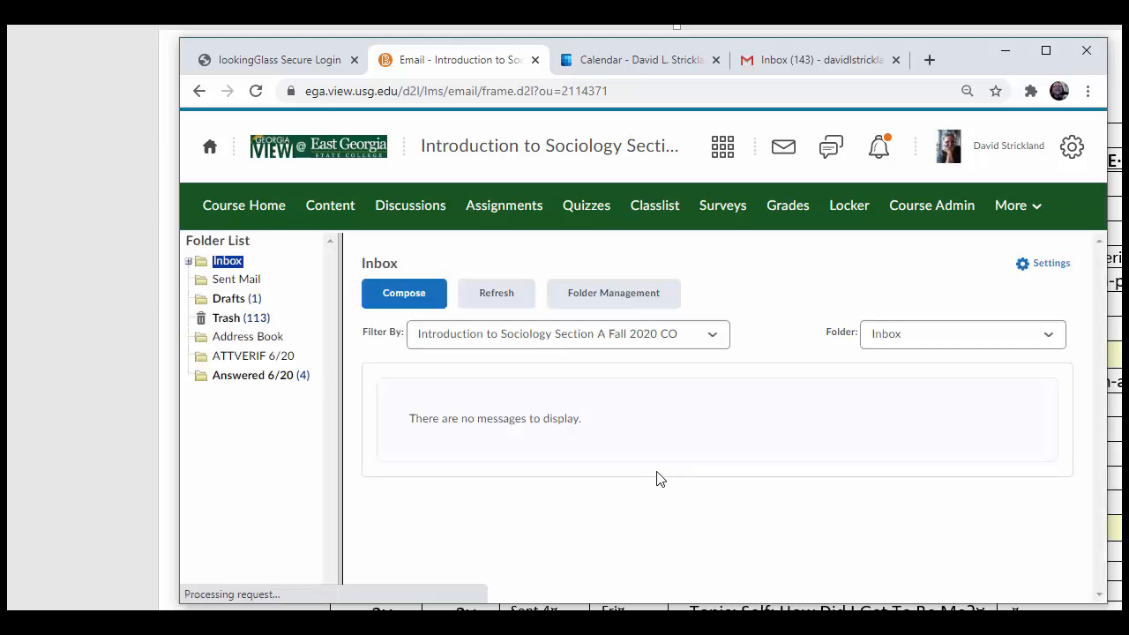